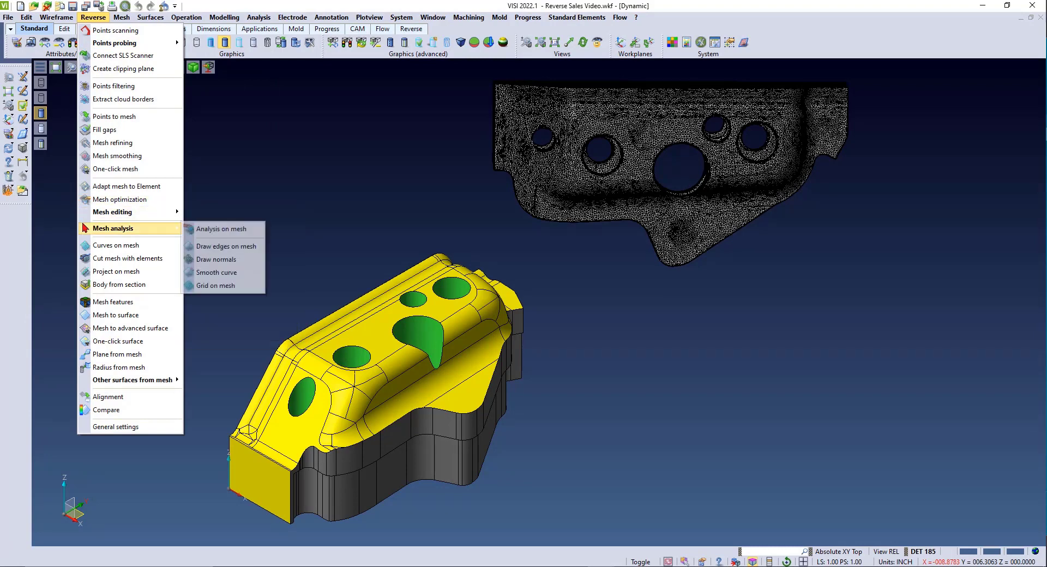
mouse_move(108, 396)
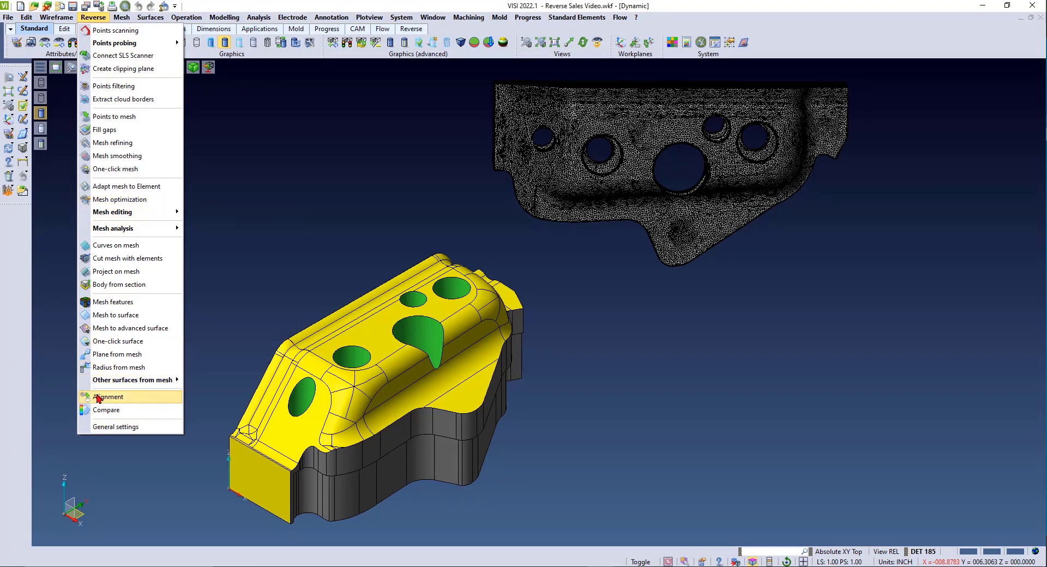
Align the scanned mesh onto the CAD model using the Inertia method with Best Fit
click(108, 397)
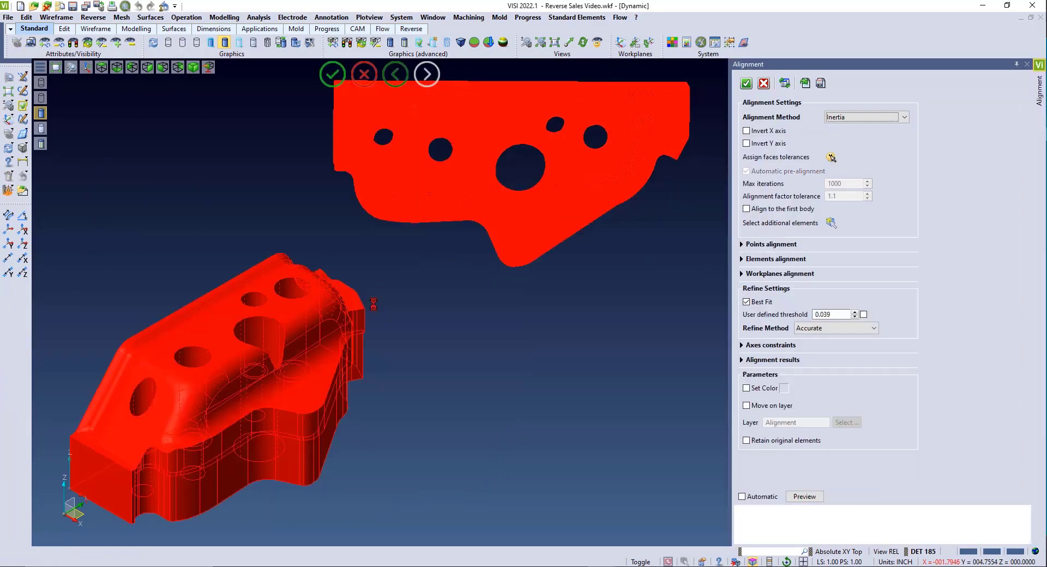
click(804, 497)
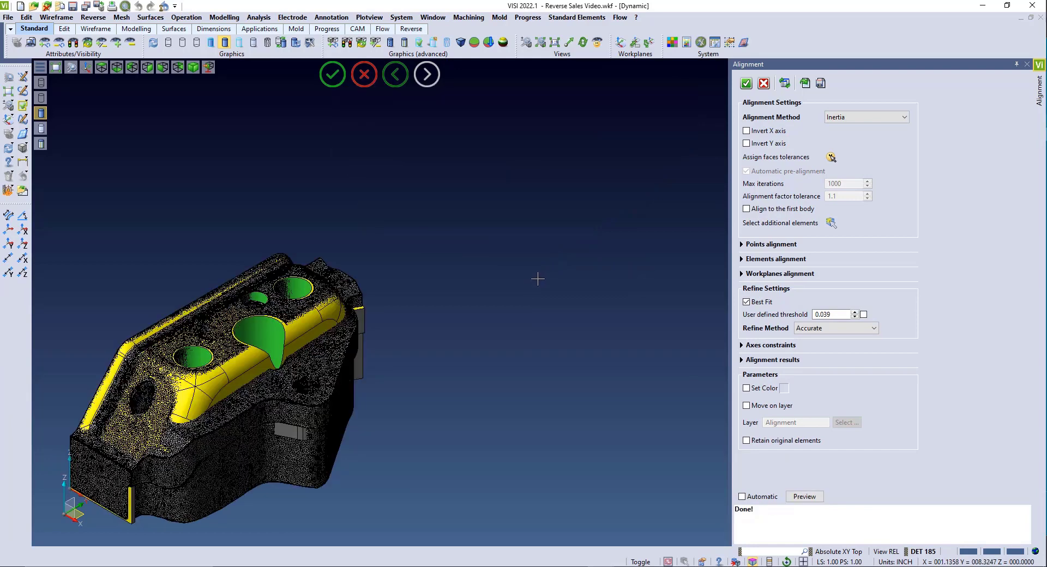
mouse_move(746, 83)
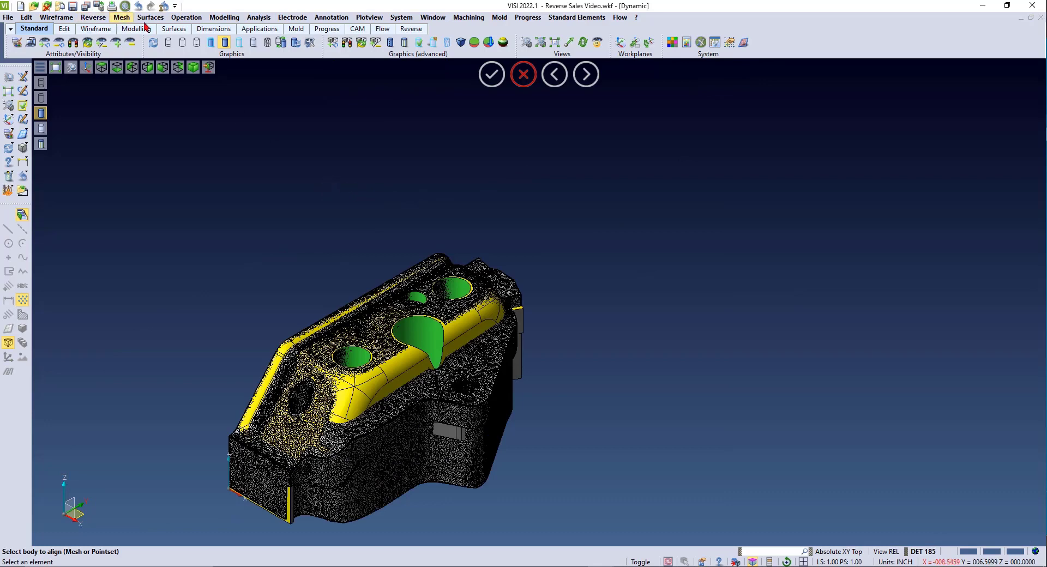
Run Reverse > Compare on the solid part and the scanned mesh, keeping only the mesh shown
click(92, 17)
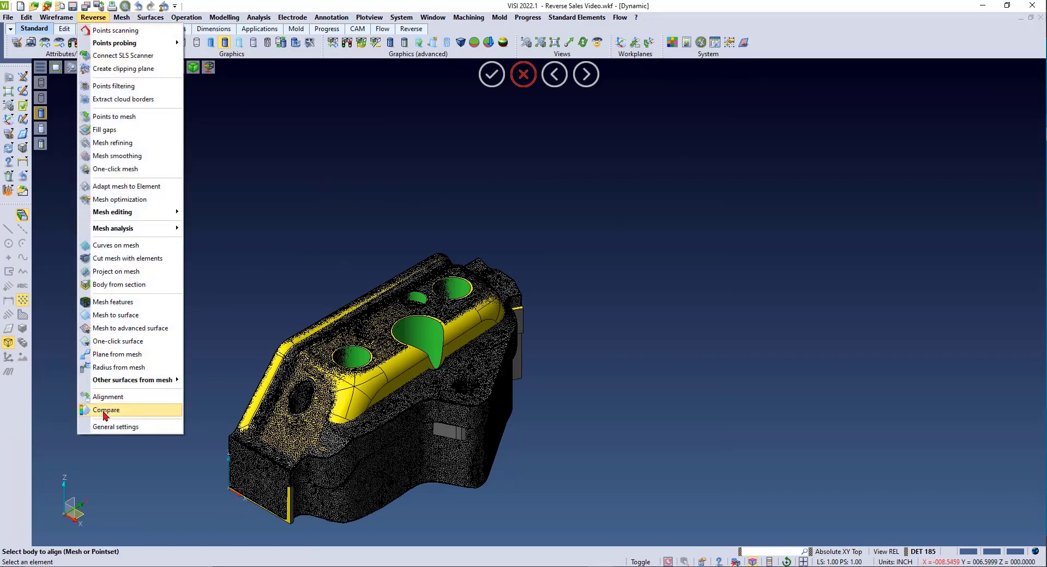
click(106, 409)
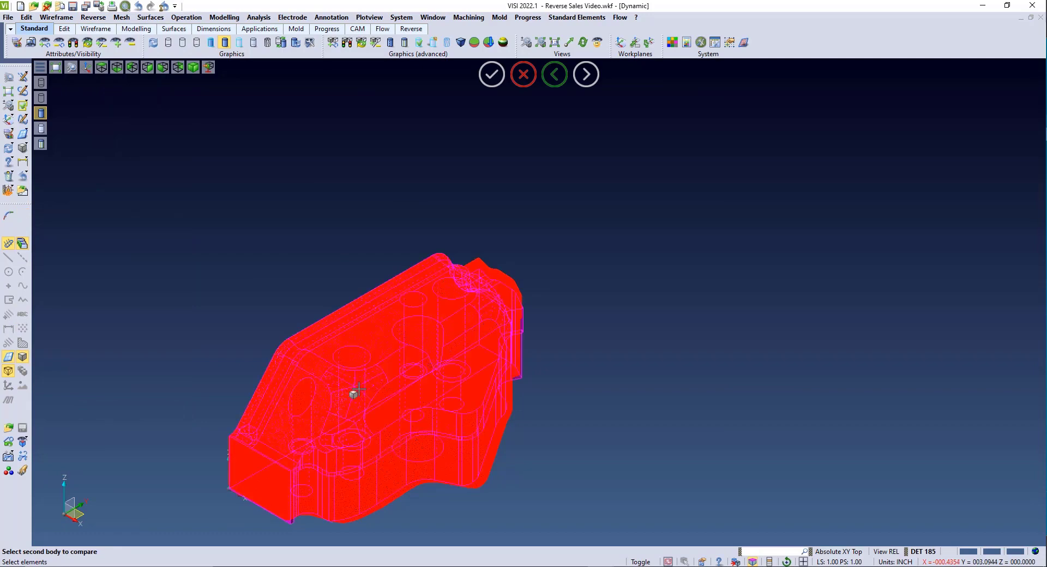
click(491, 73)
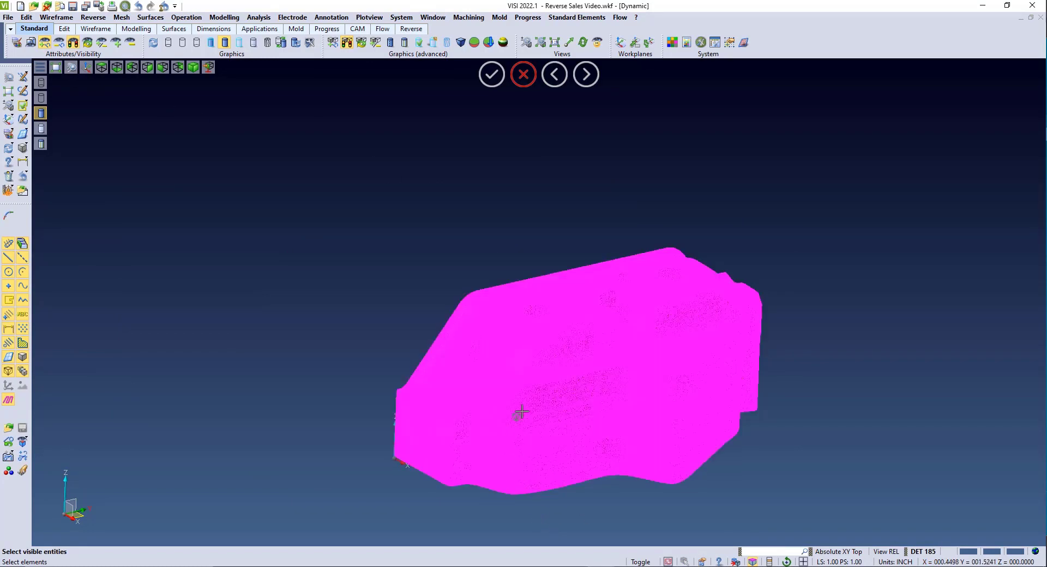
click(522, 74)
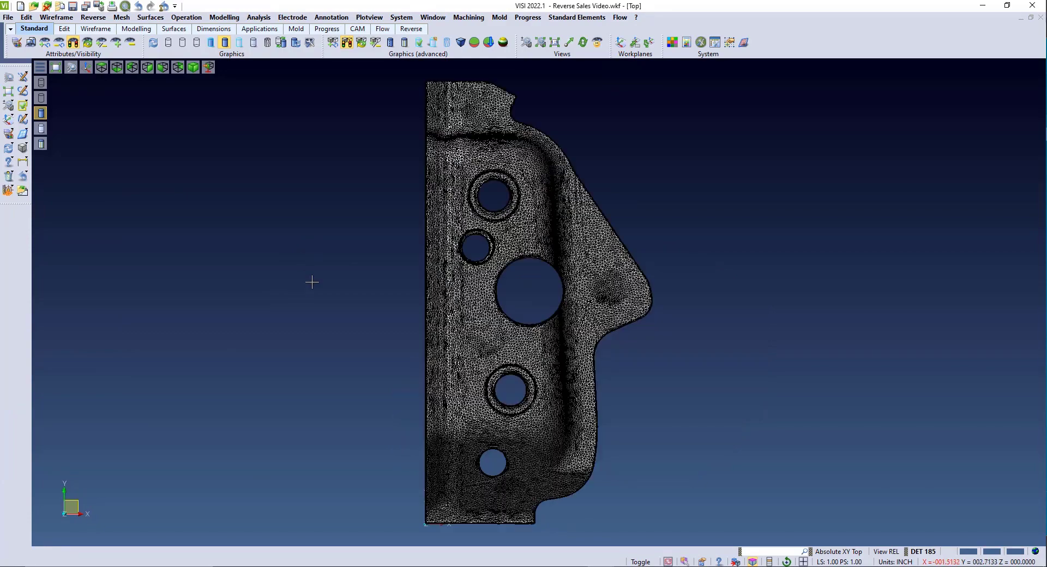
Start Delete/Detach triangle on mesh to cut triangles around the holes
click(92, 17)
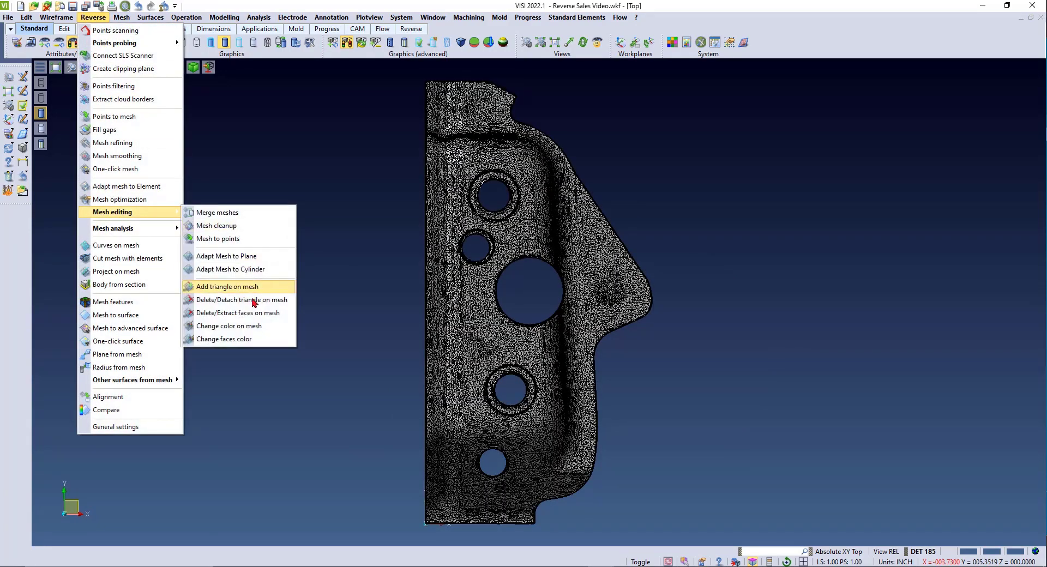
click(226, 285)
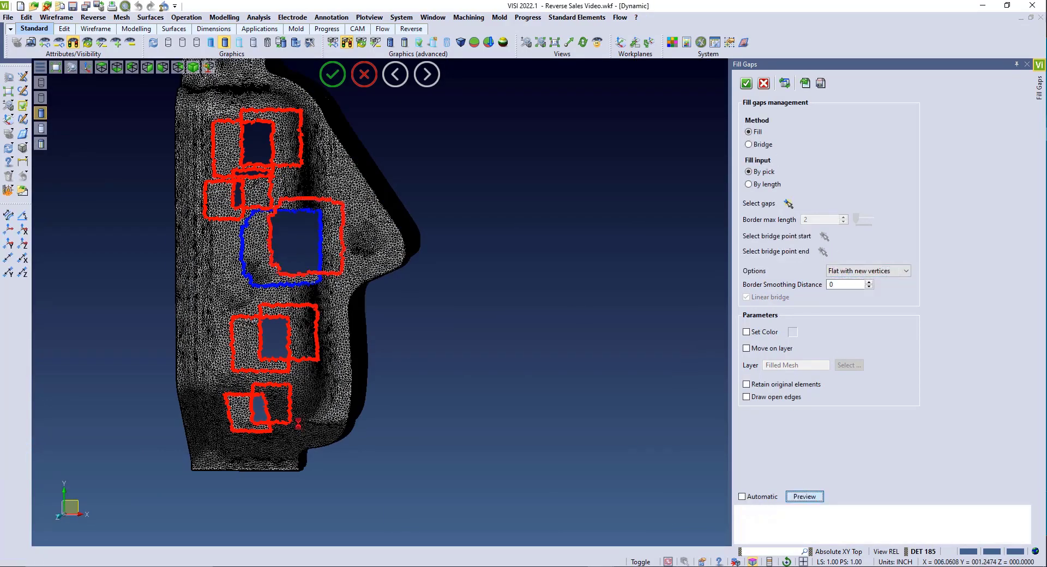
Fill the picked hole borders of the scanned mesh with Fill Gaps
click(332, 74)
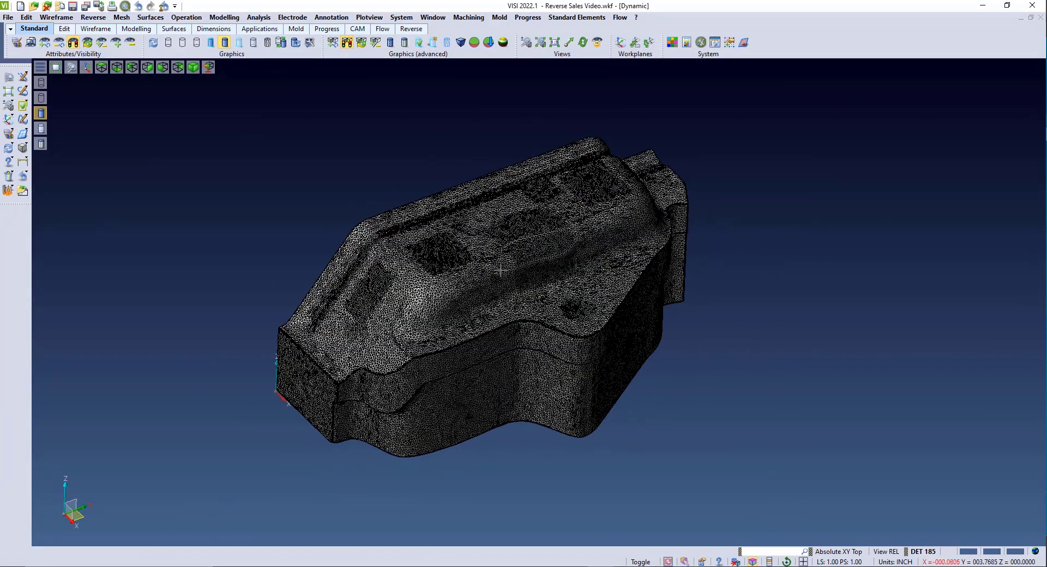
click(803, 496)
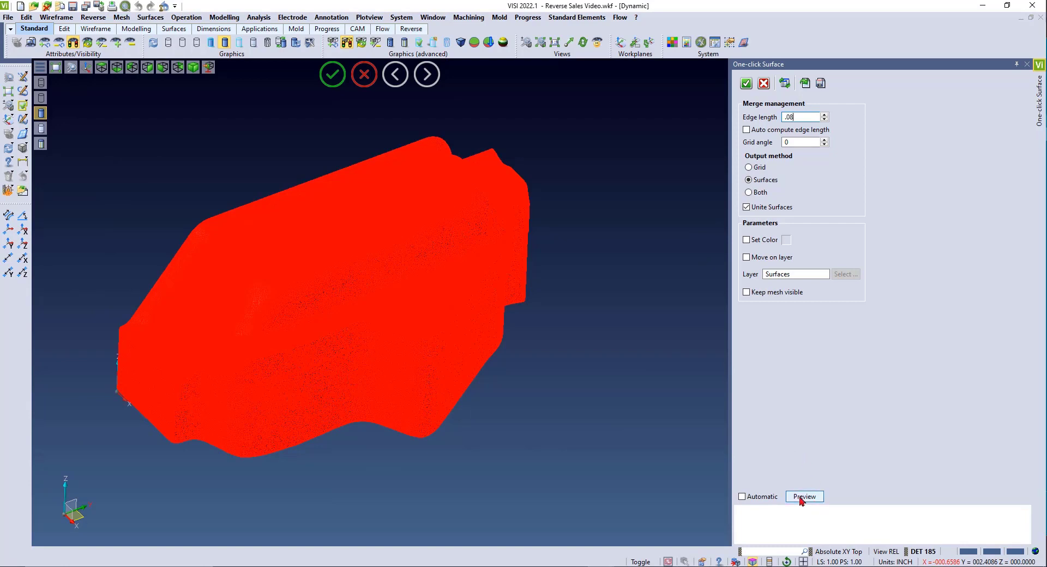
Preview and accept One-click Surface at 0.08 edge length with Unite Surfaces
click(804, 496)
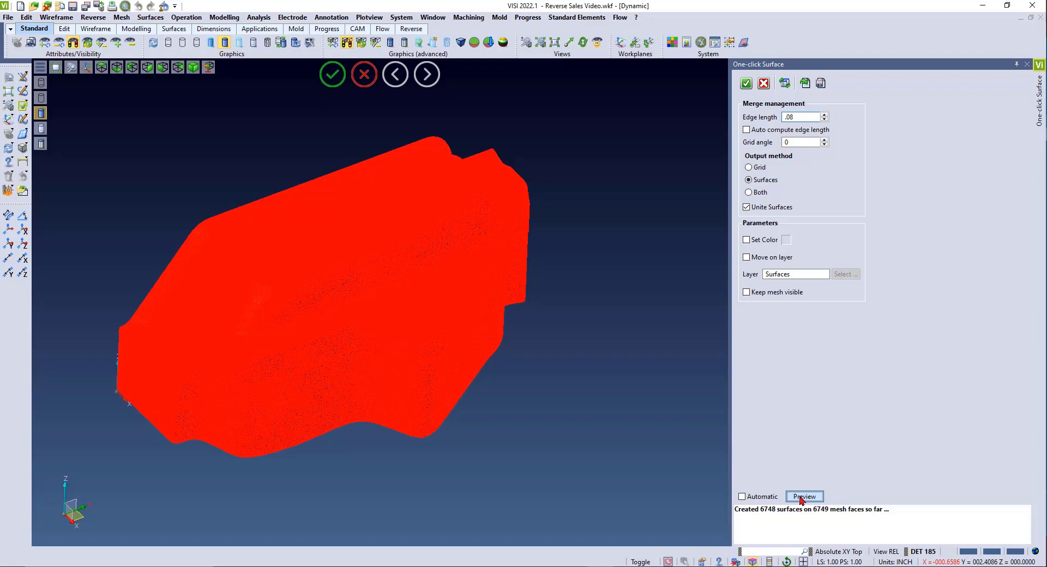
click(804, 496)
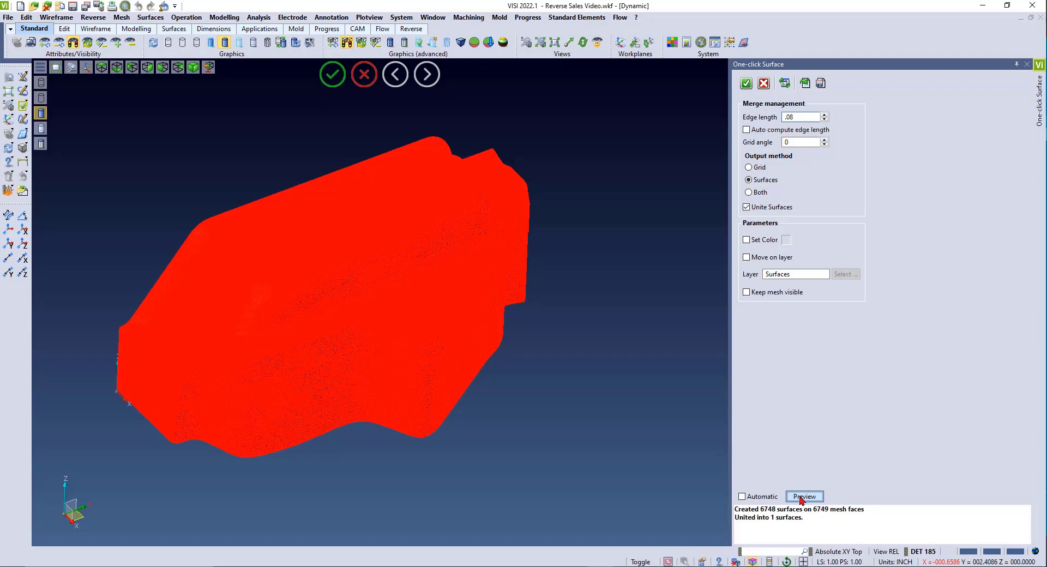
click(804, 496)
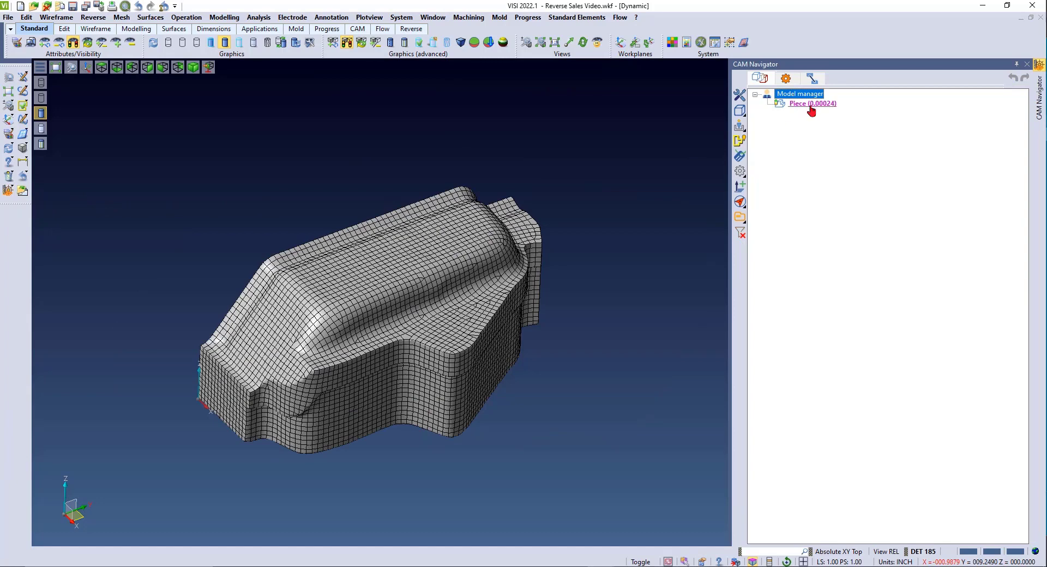
Add a 3ax Raster operation to the Piece, opening the inch Tool-crib
double_click(813, 103)
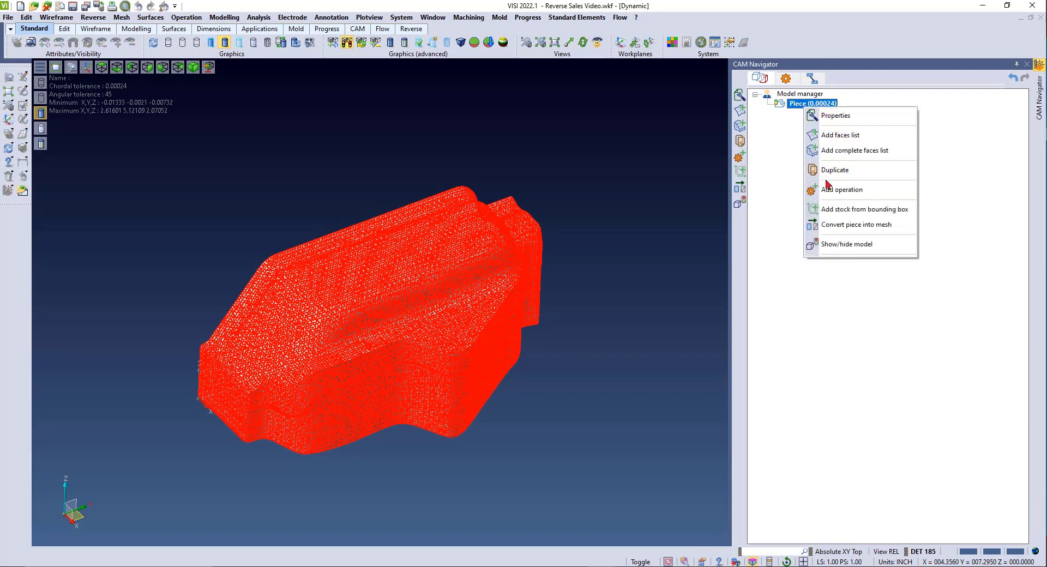
click(842, 189)
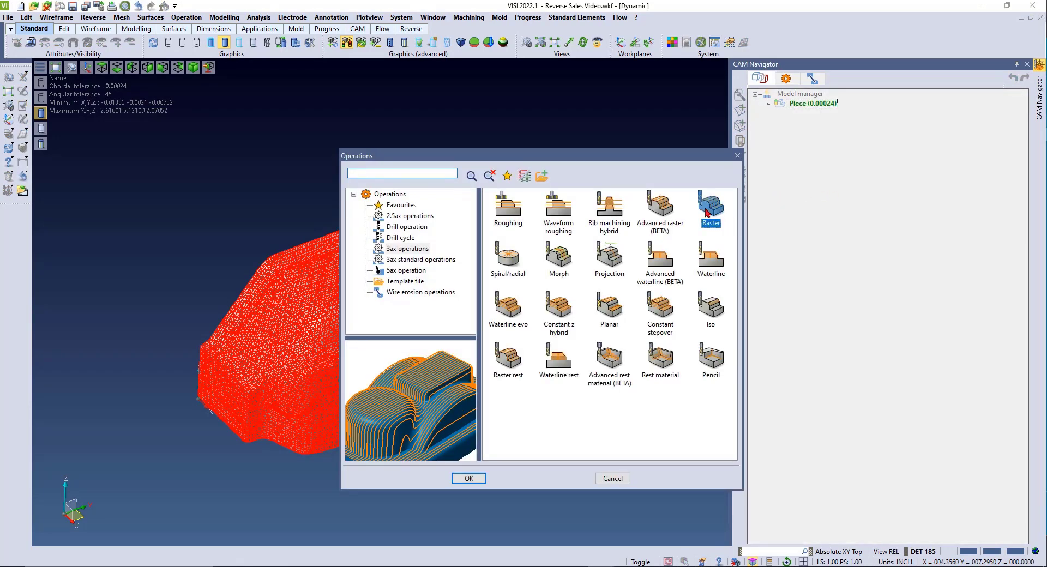
click(468, 478)
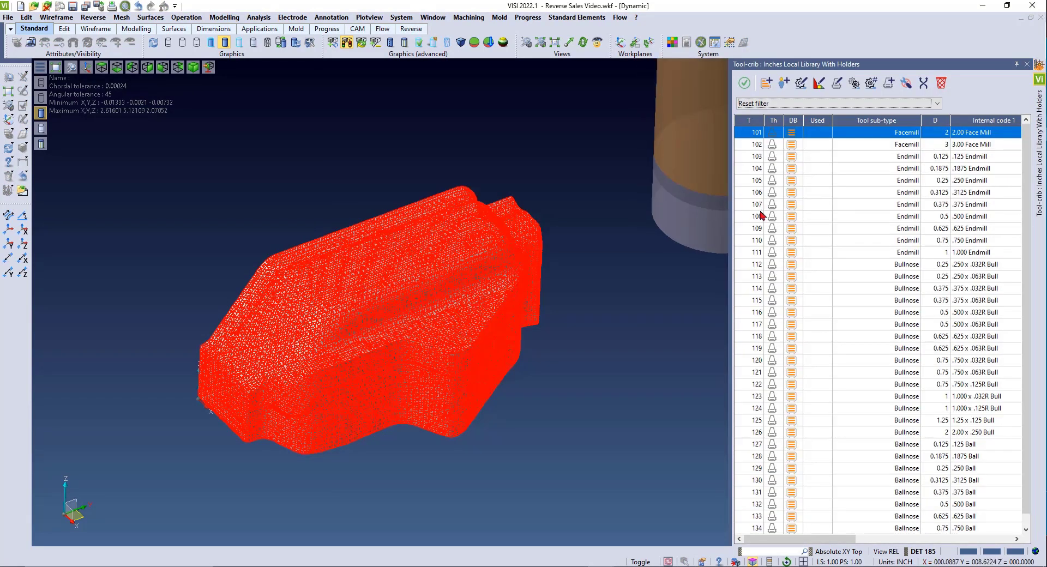